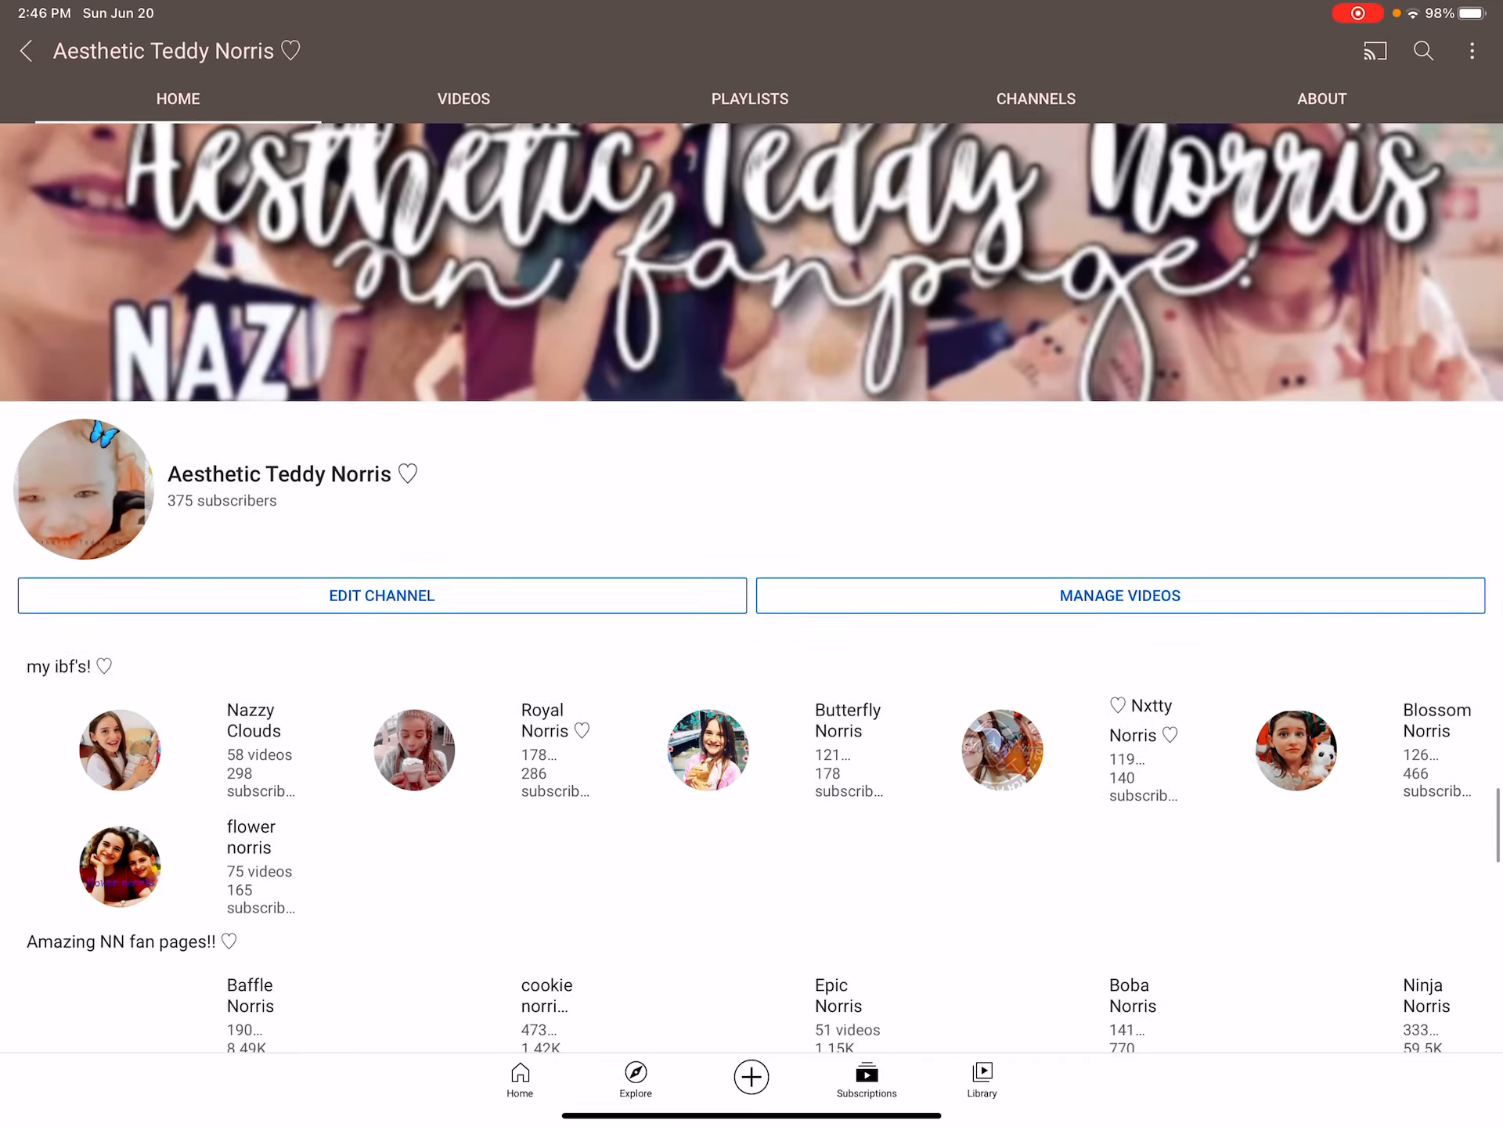
# Scroll the channel's About page down to the More info section with views and join date.
pyautogui.scroll(-3)
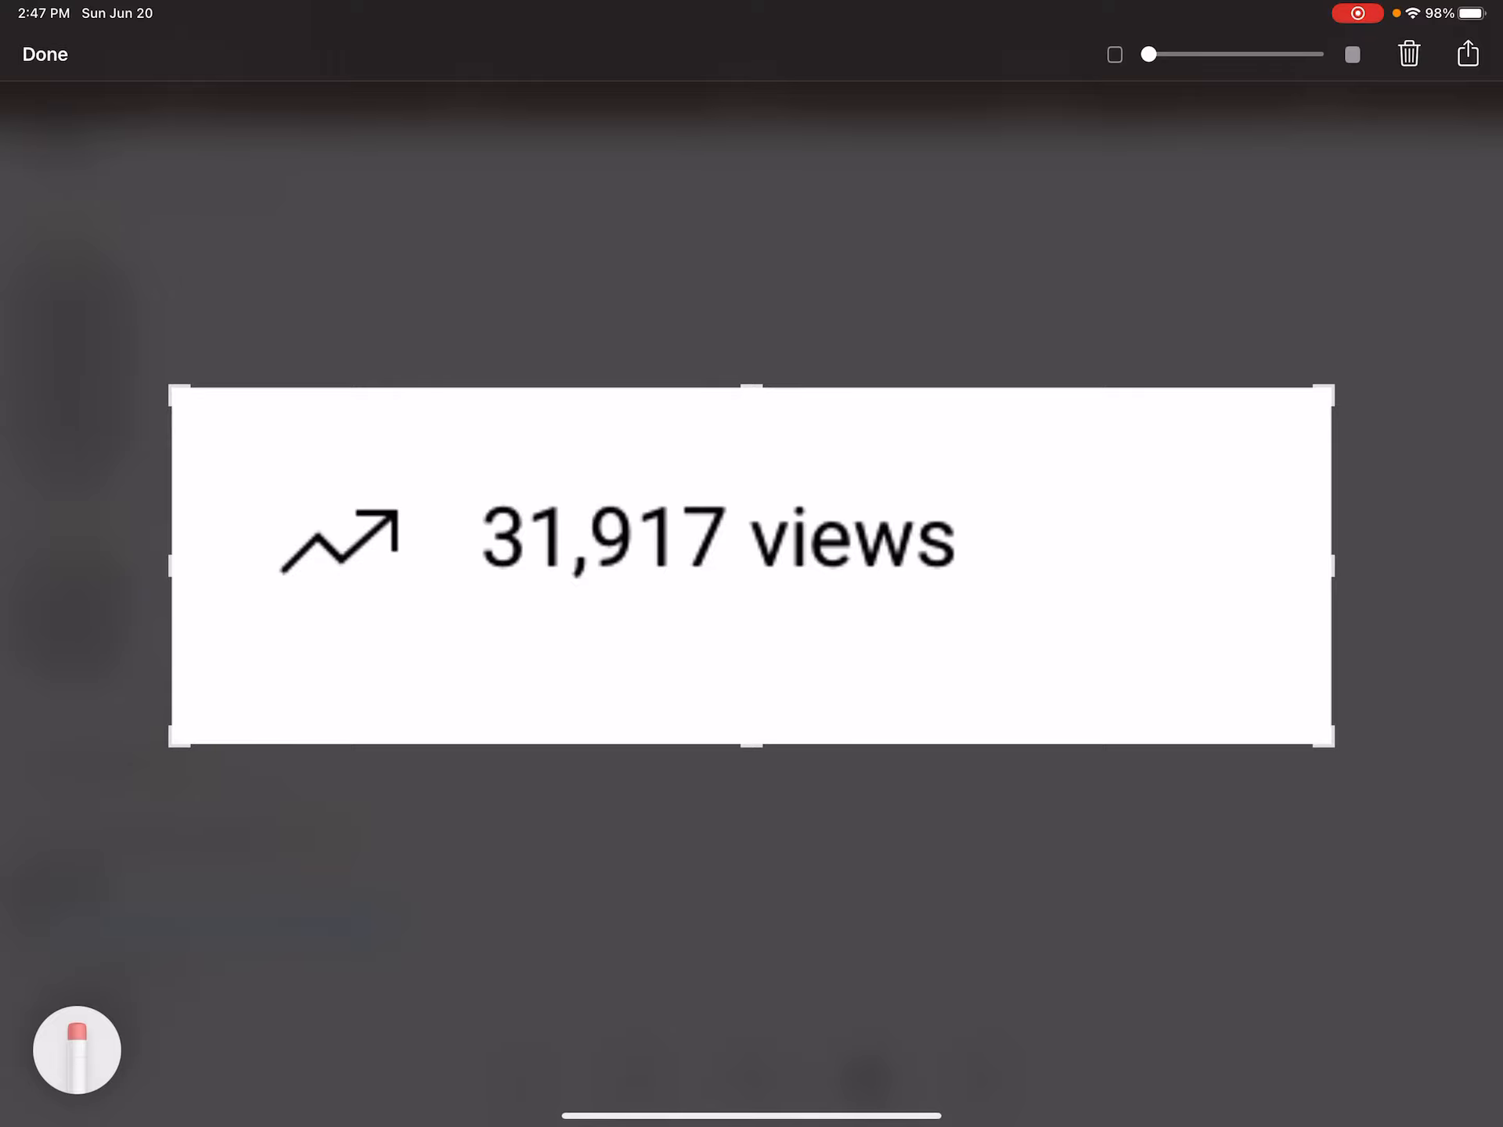
# Finish the cropped screenshot and scroll the About page back to the IBFS and Idols lists.
pyautogui.click(44, 53)
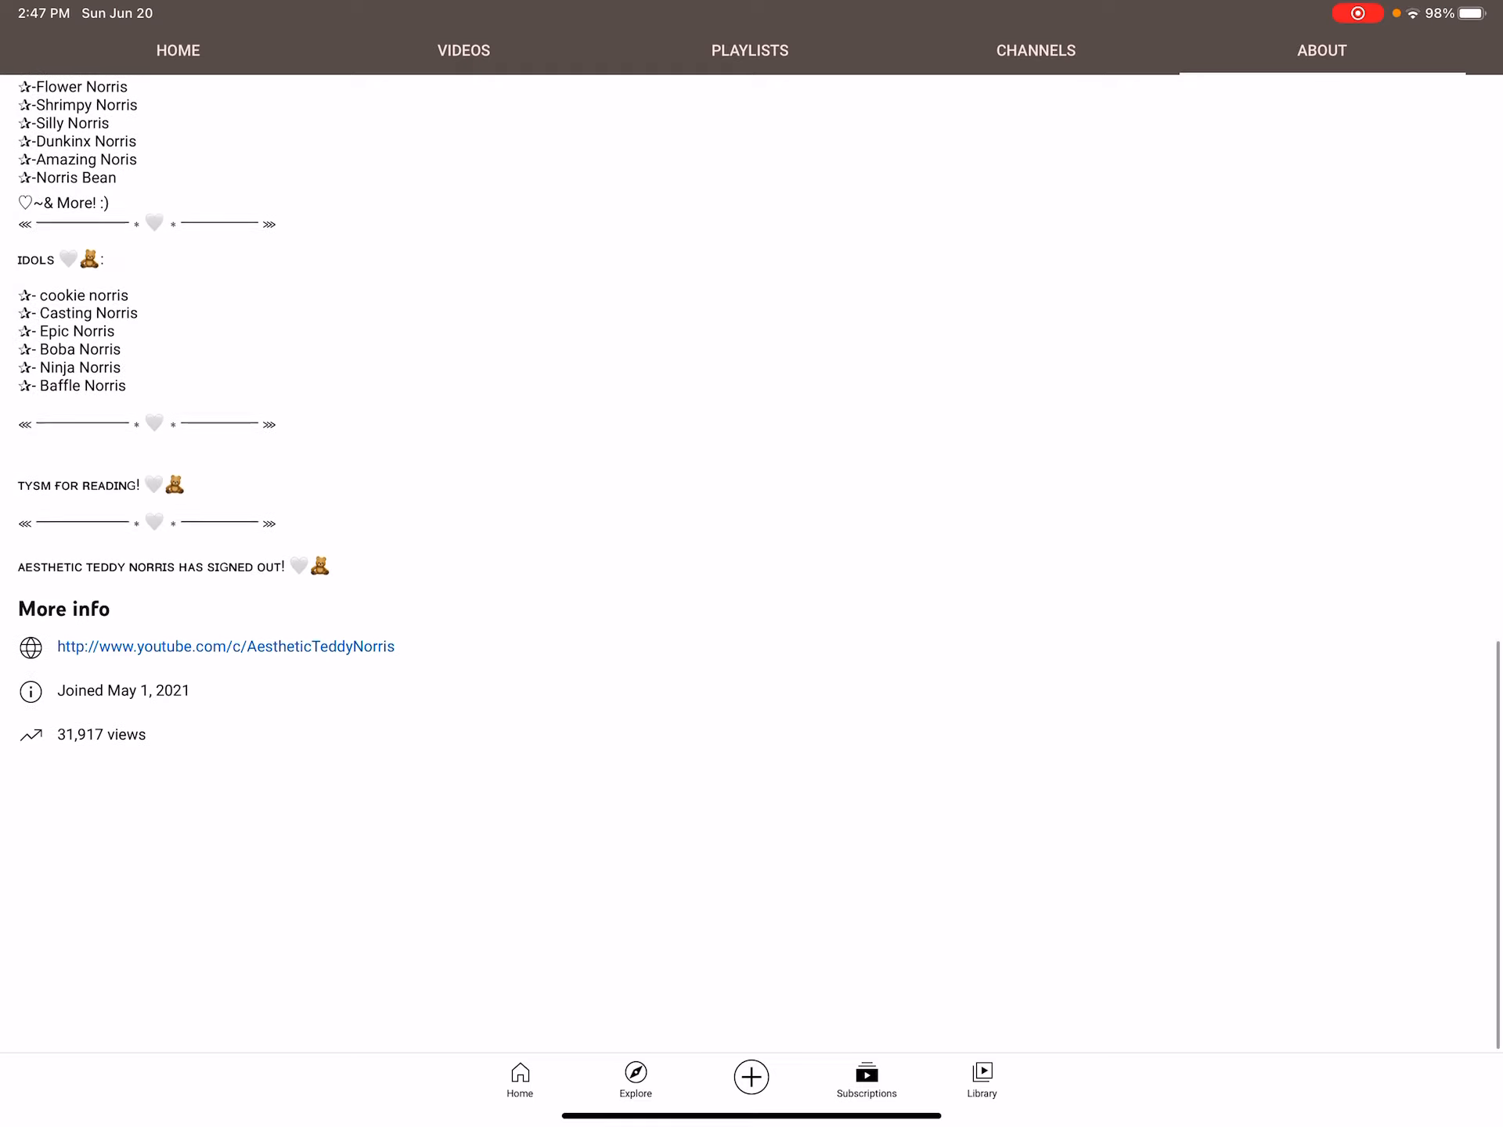
pyautogui.scroll(3)
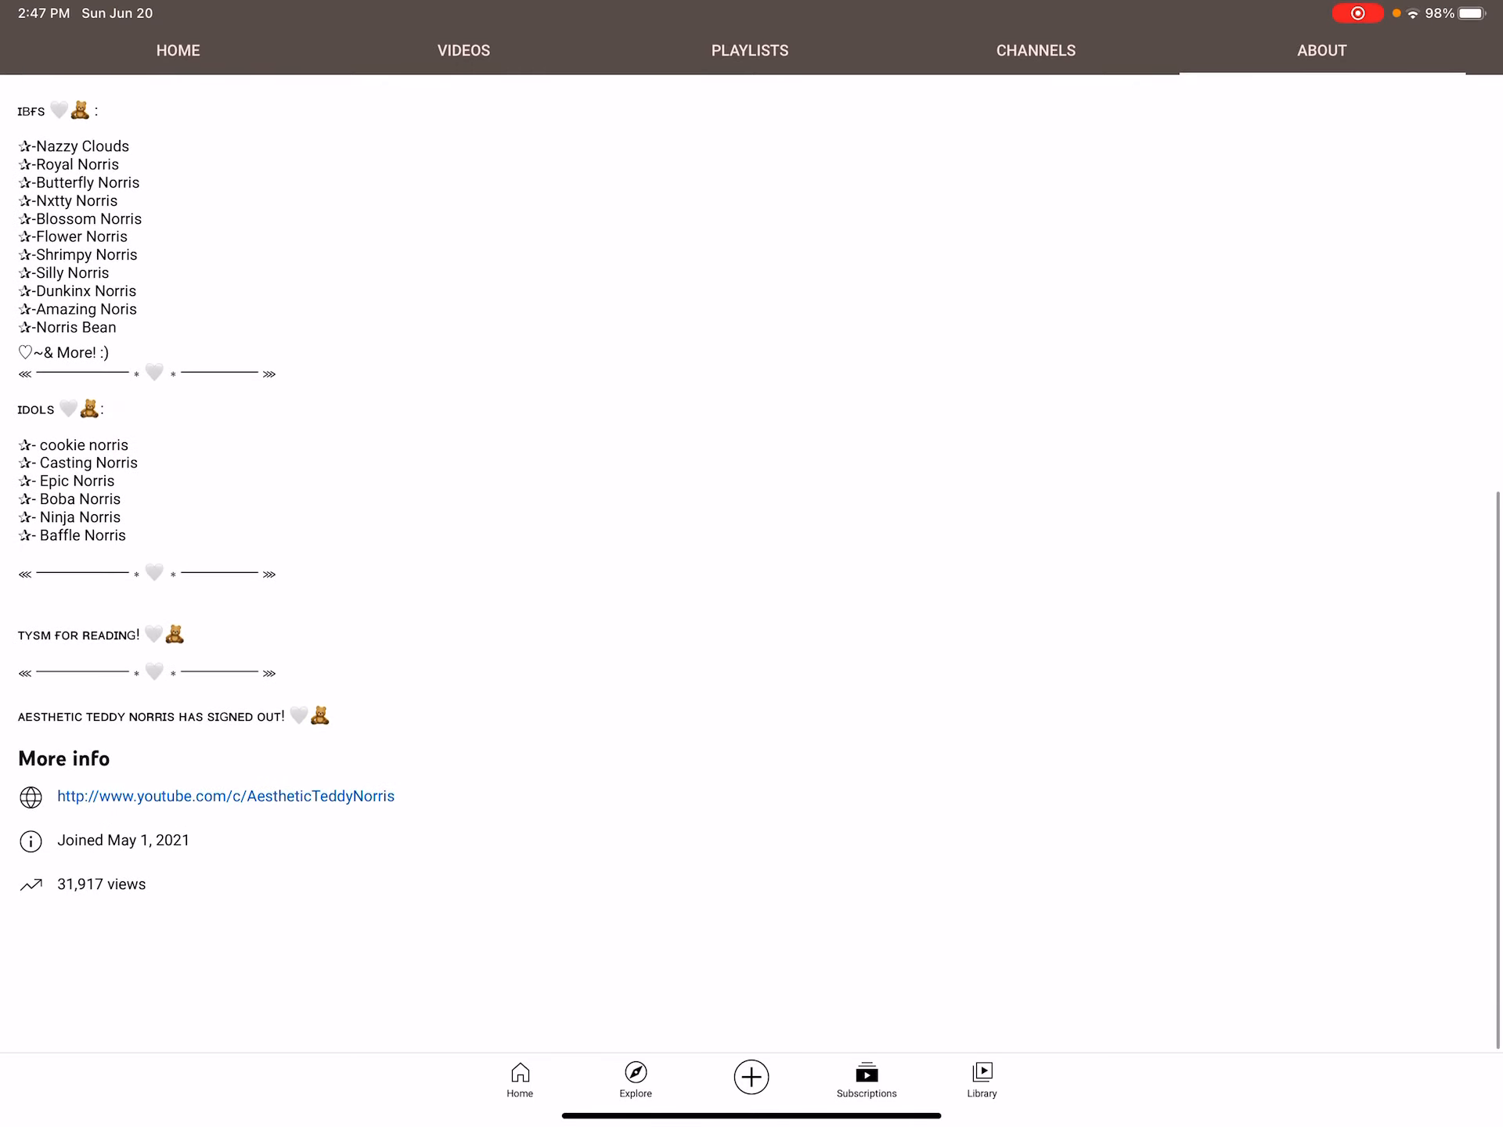